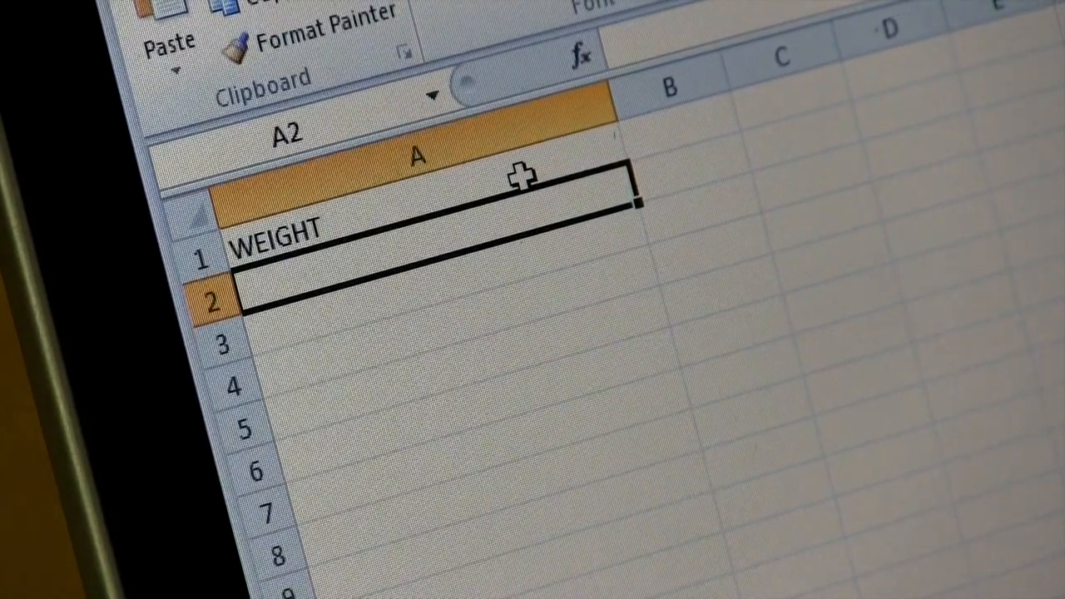
- Enter the weight reading 1.190 and move to a blank worksheet with A1 active
text(1.190)
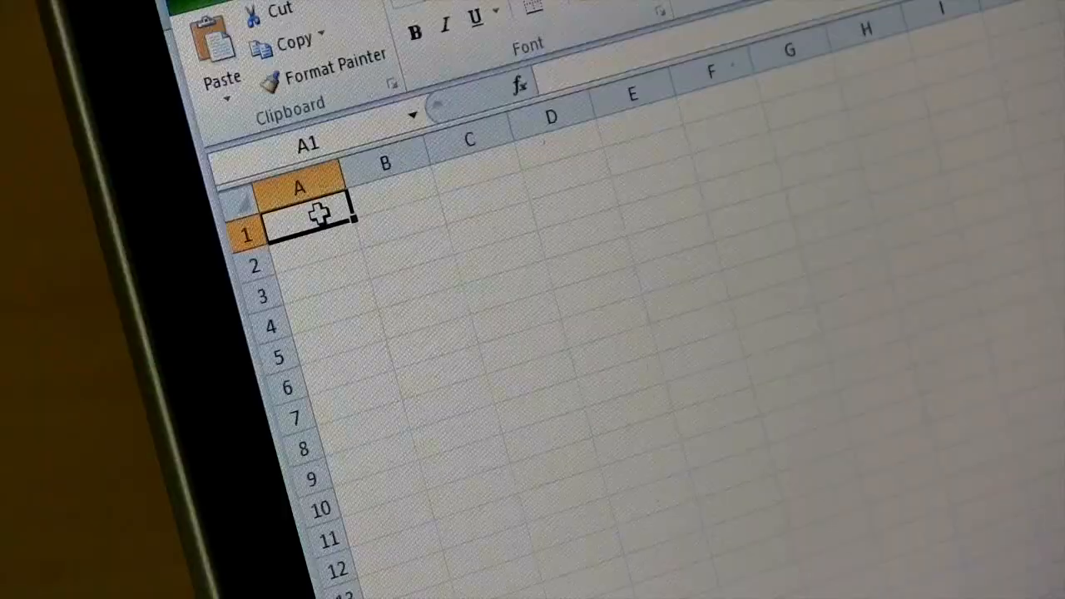
- Open Format Cells for the cell beneath the WEIGHT heading
right_click(312, 212)
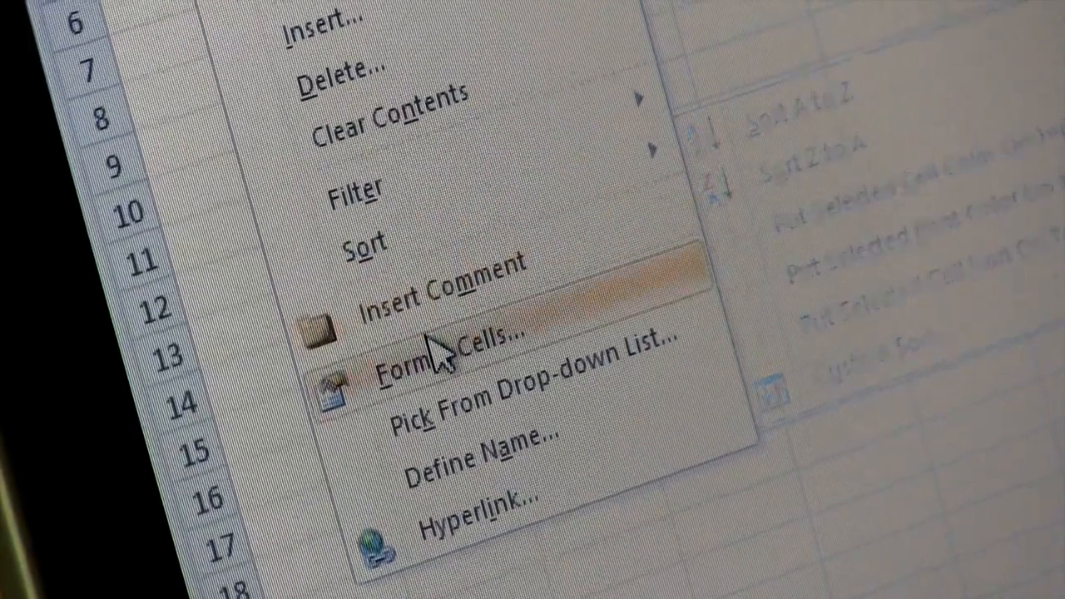
click(441, 349)
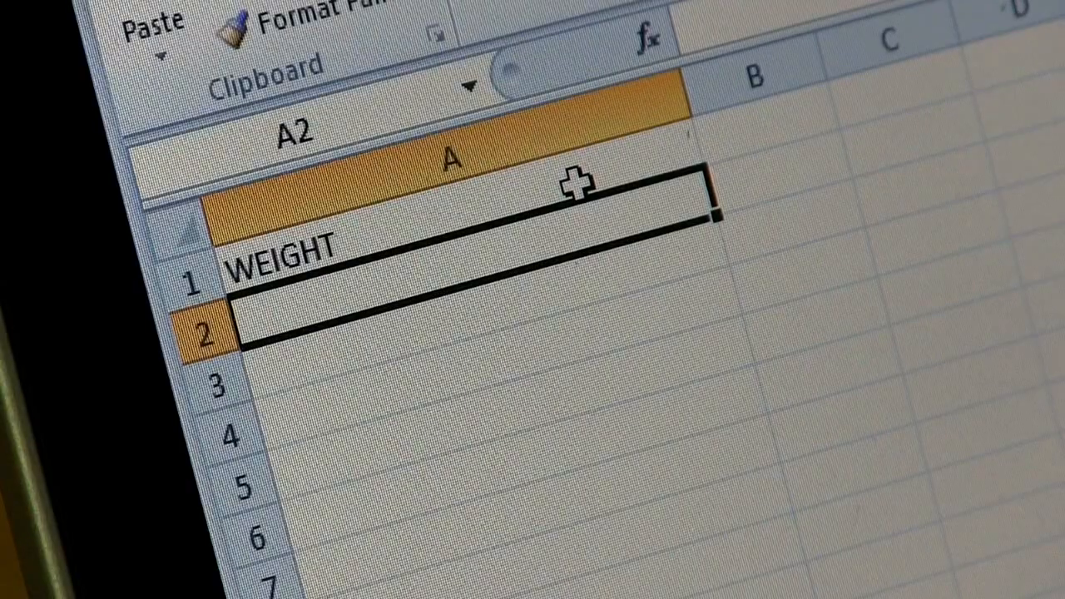
- Enter reading 1.190 under WEIGHT, then type the email subject 'Todays weight dat'
text(1.190)
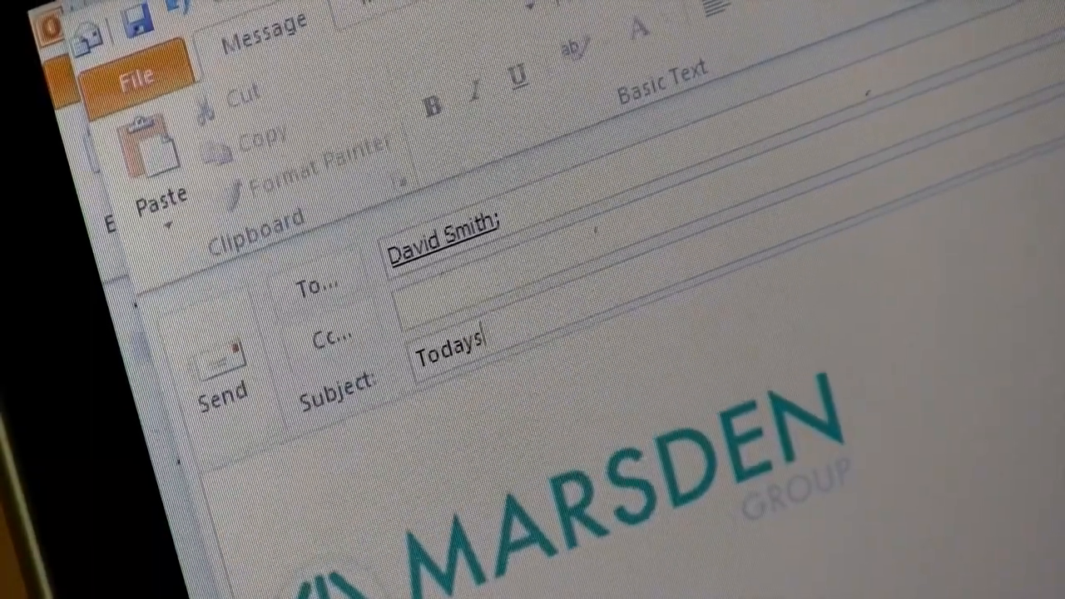
text(weight dat)
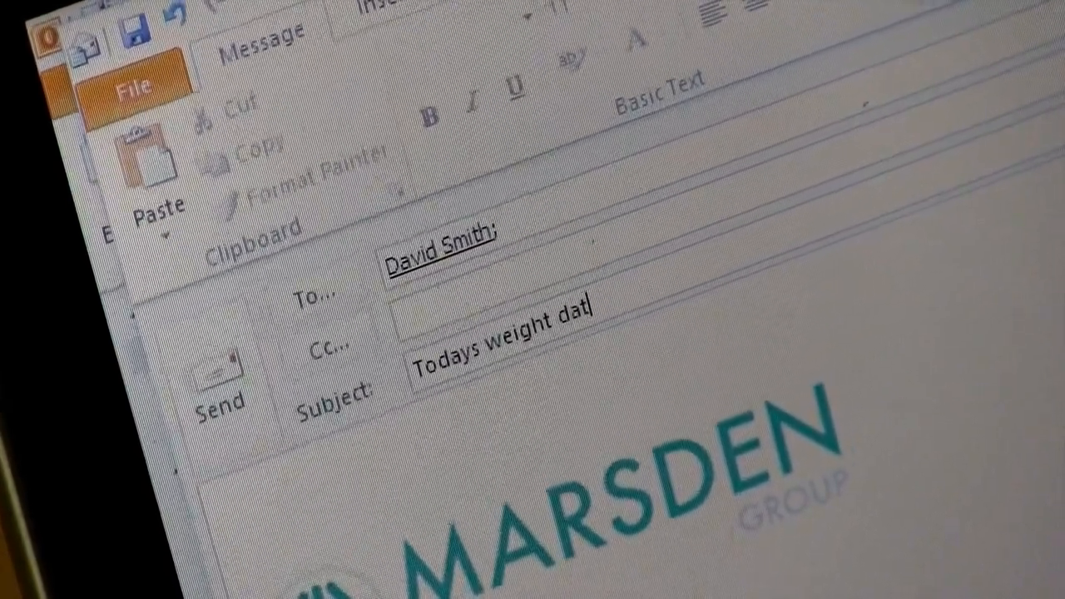